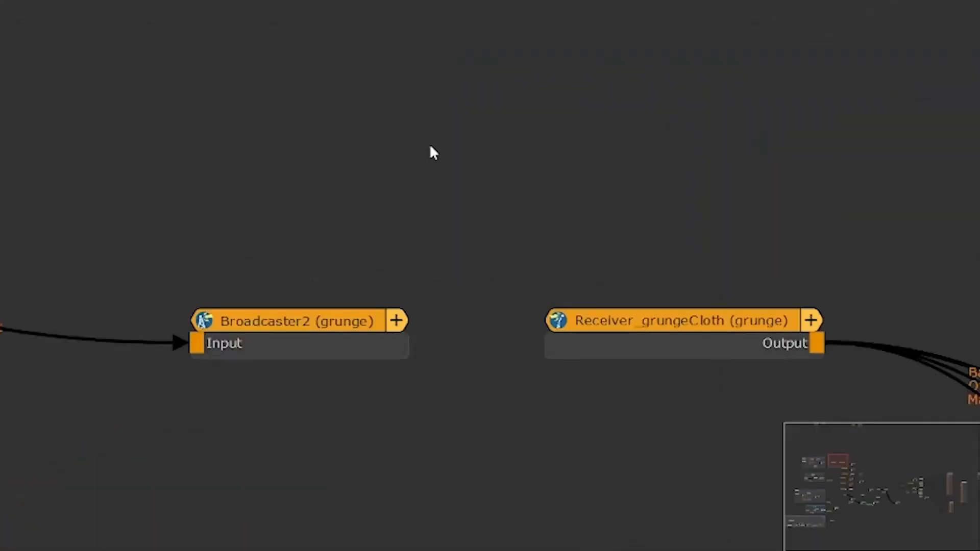
Tune the teleport receiver to the grunge channel.
left_click(587, 163)
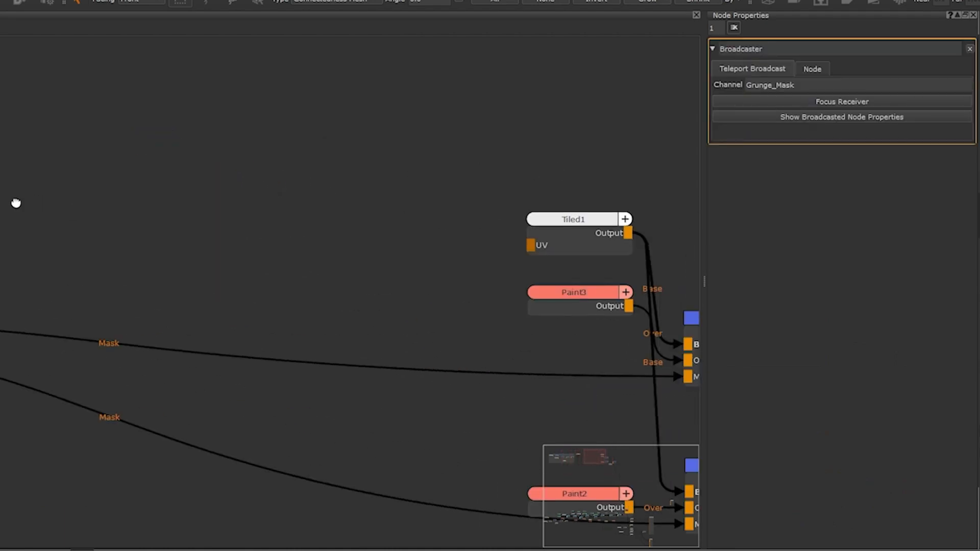
left_click(842, 101)
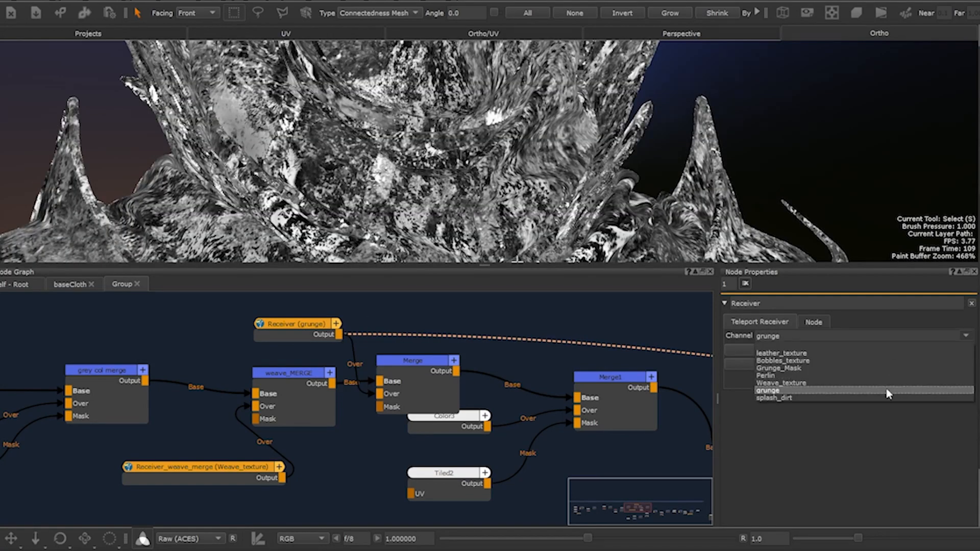
left_click(774, 398)
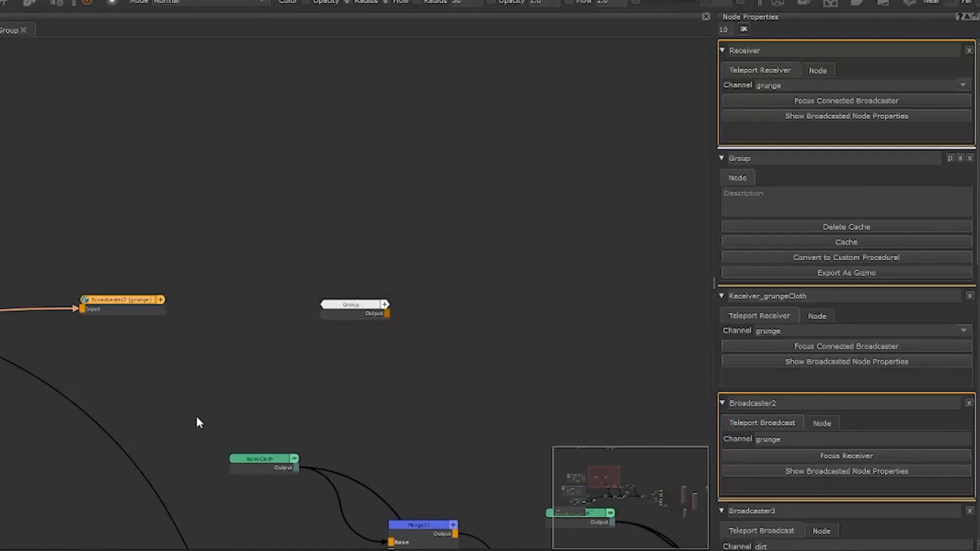
Reposition Broadcaster2 and the grunge receiver, then pick a different receiver channel.
left_click_drag(122, 304, 138, 321)
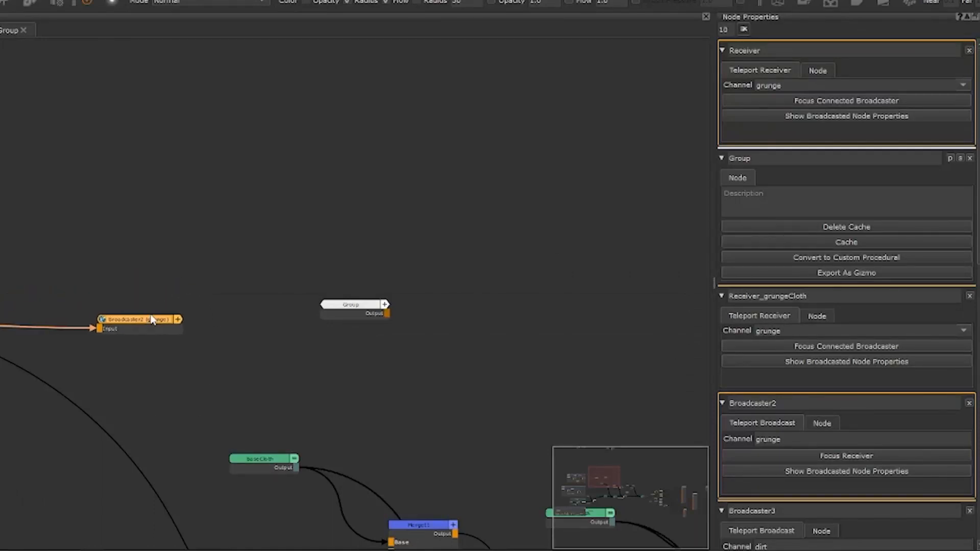
left_click(353, 305)
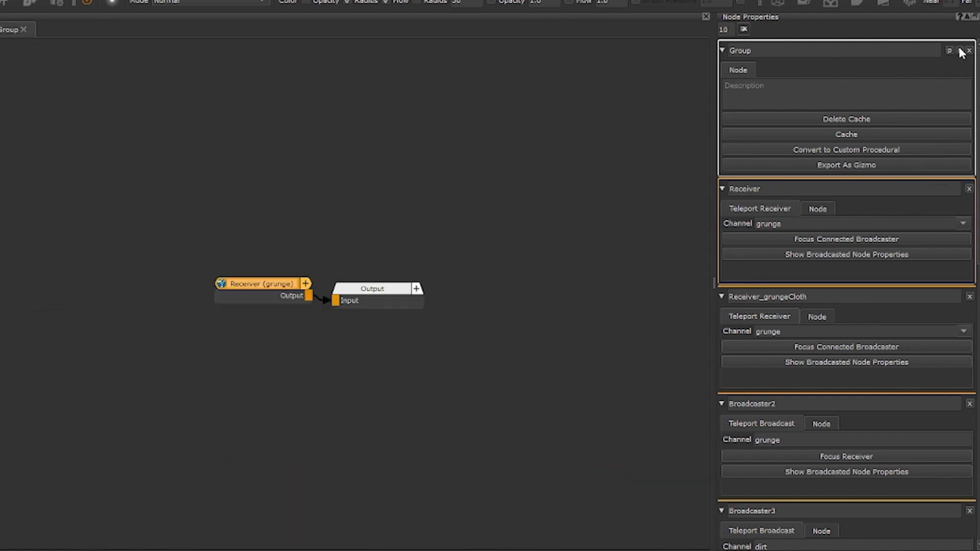
left_click_drag(259, 283, 203, 261)
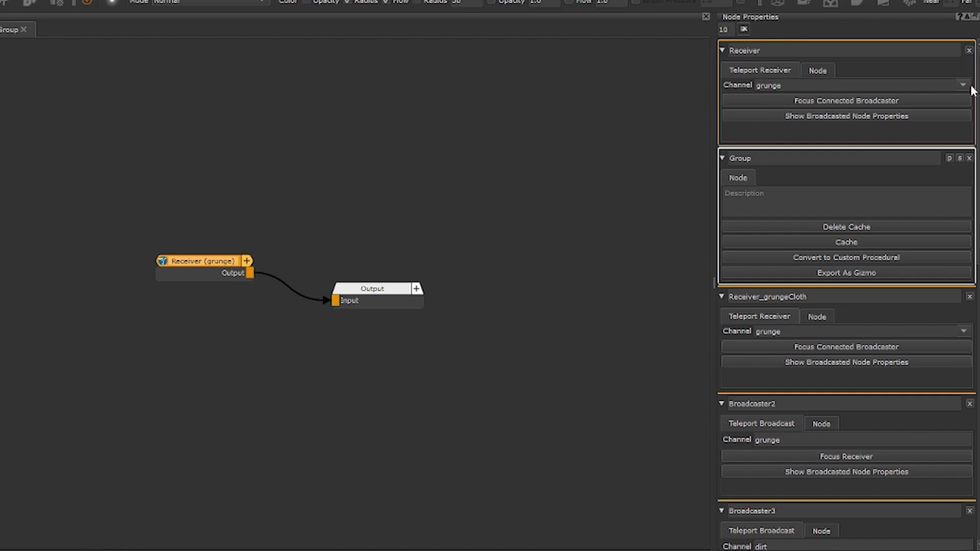
left_click(963, 84)
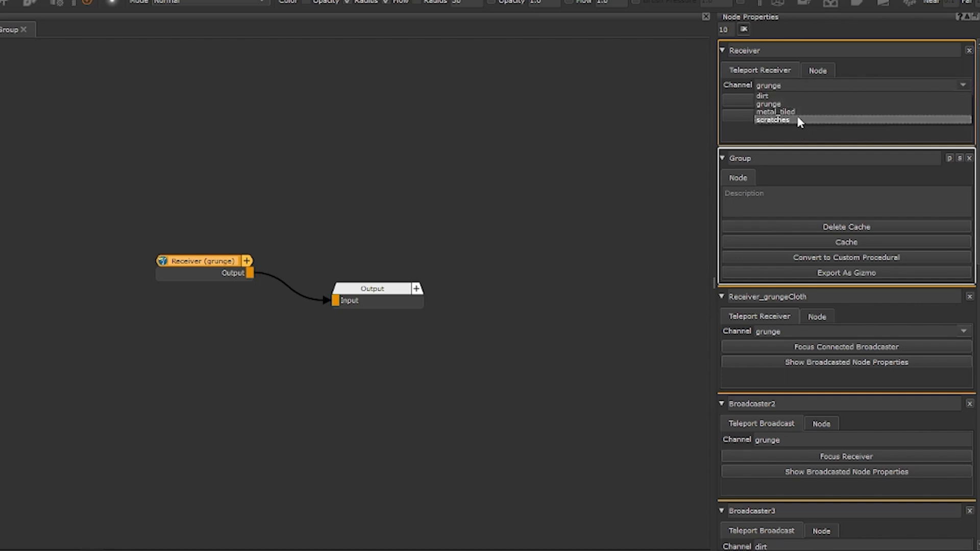
left_click(769, 104)
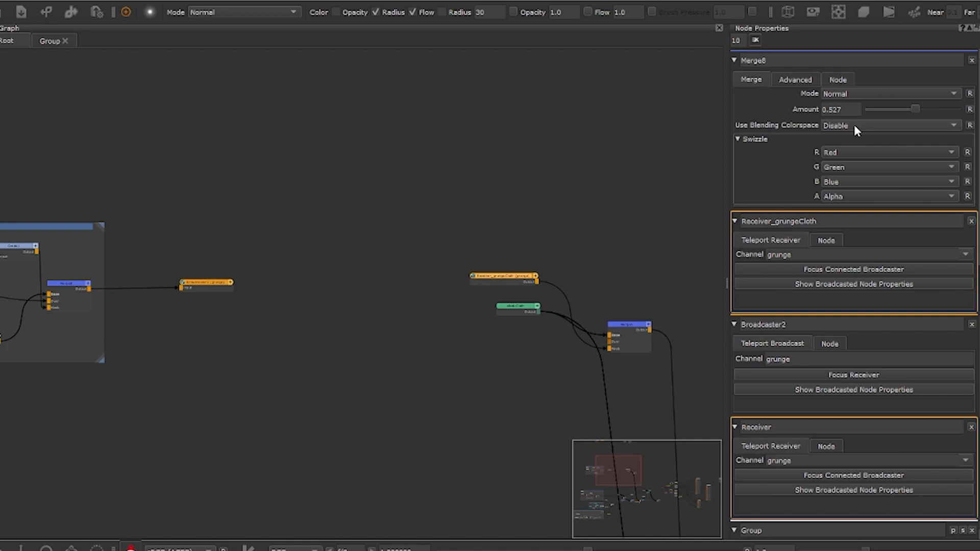
mouse_move(206, 300)
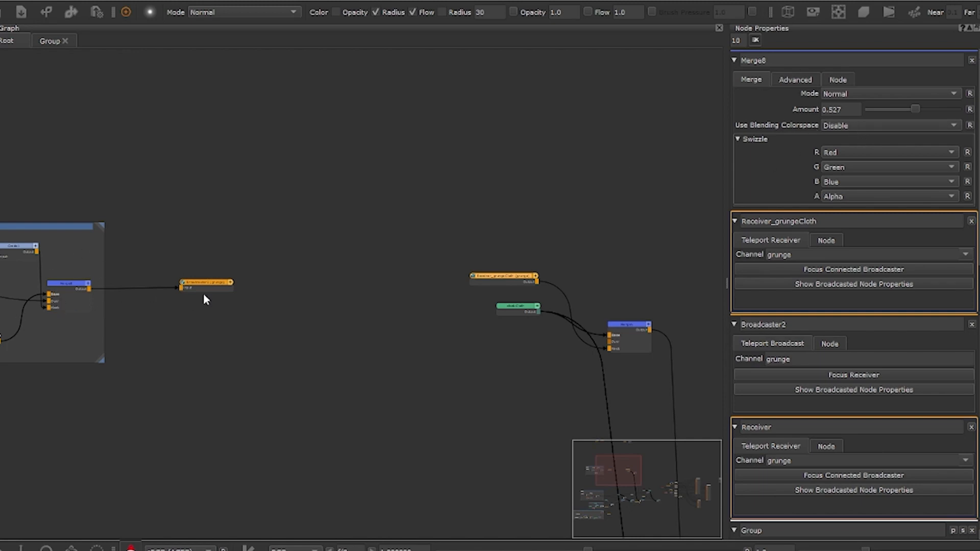
left_click_drag(906, 109, 882, 109)
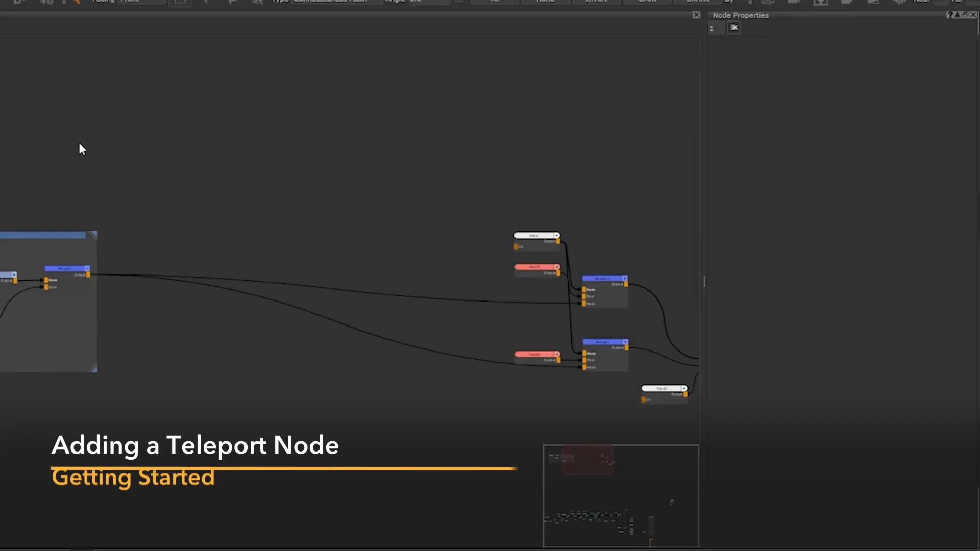
mouse_move(129, 136)
type("teleport")
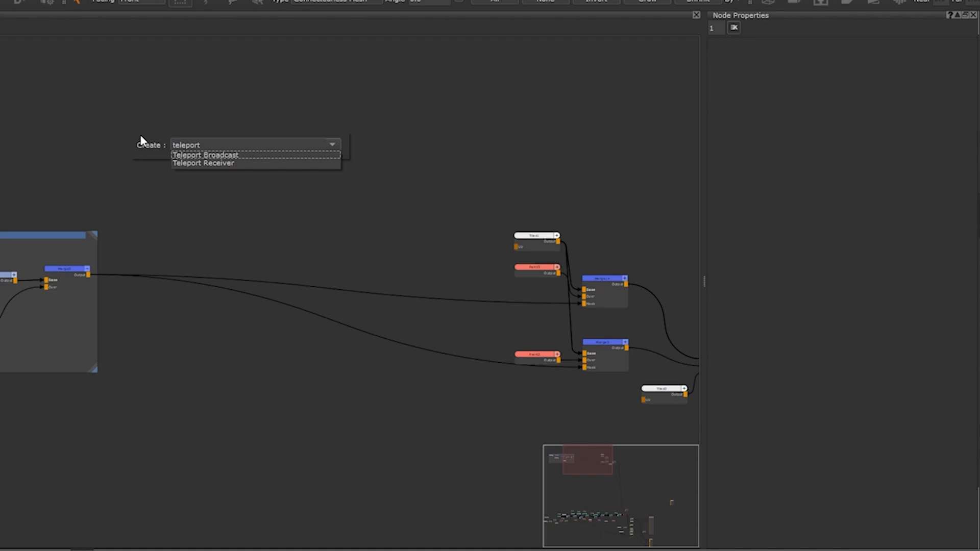
mouse_move(249, 157)
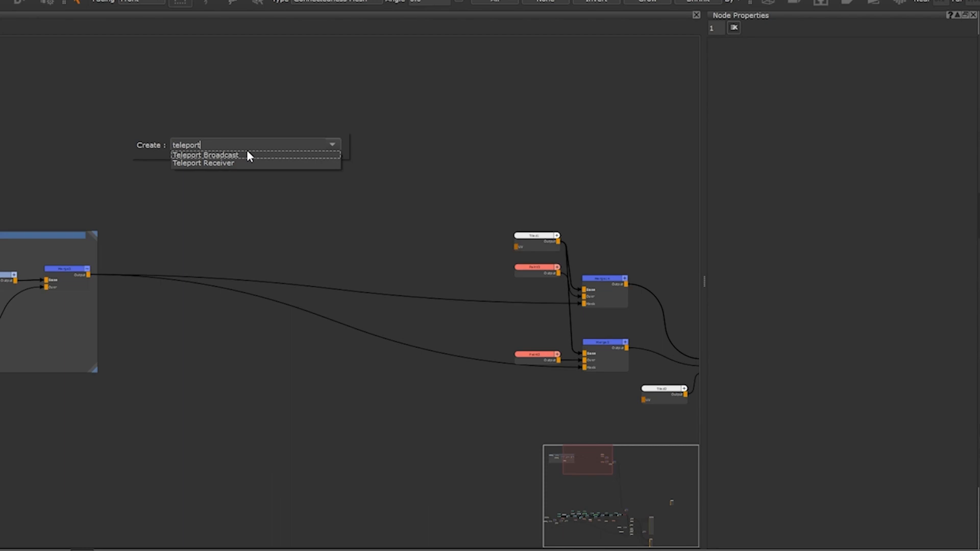
mouse_move(247, 156)
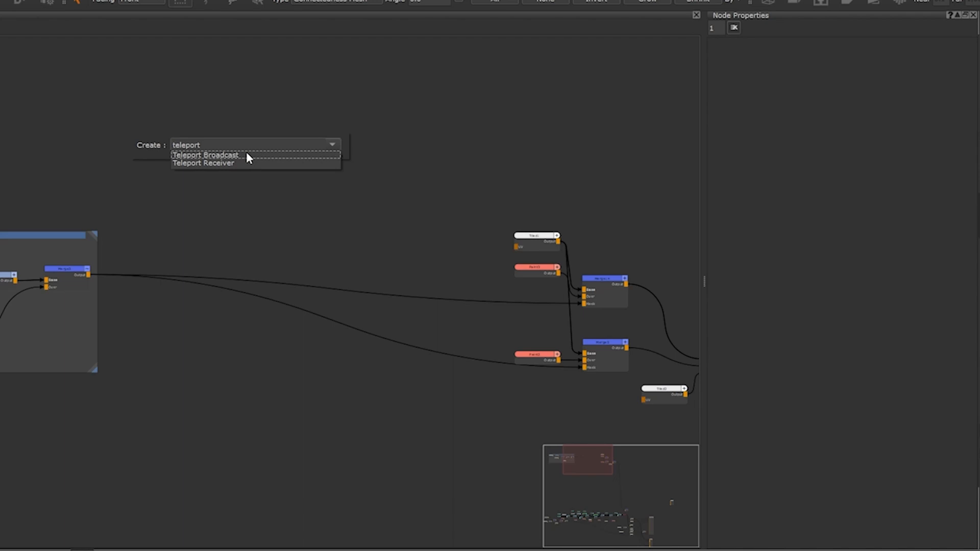
Add a Teleport Broadcast node and begin typing the 'Grung' channel name.
left_click(206, 155)
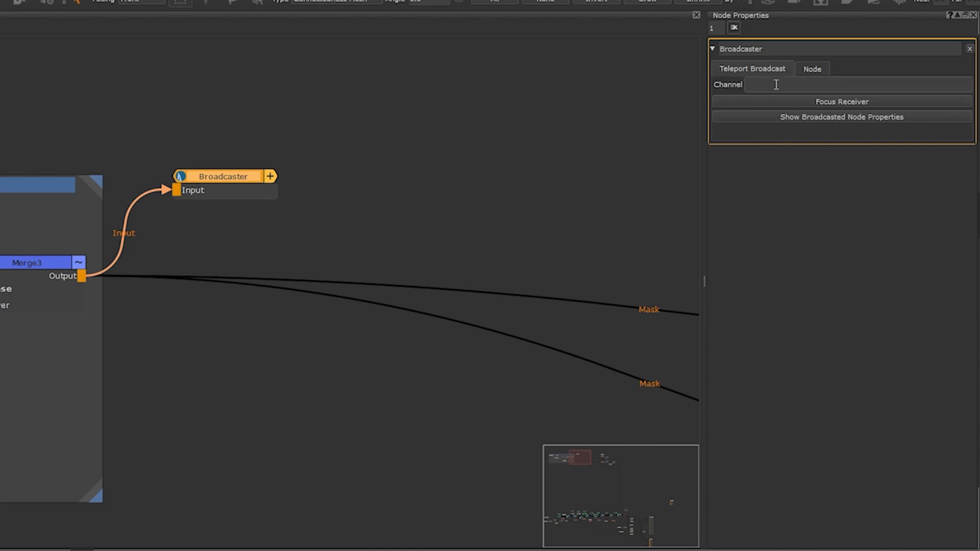
type("G")
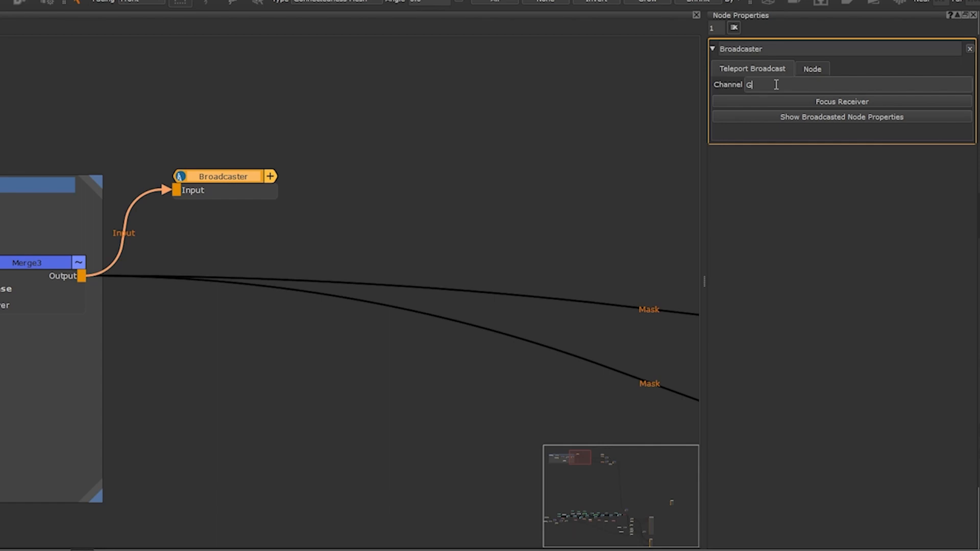
type("rung")
type("receiver")
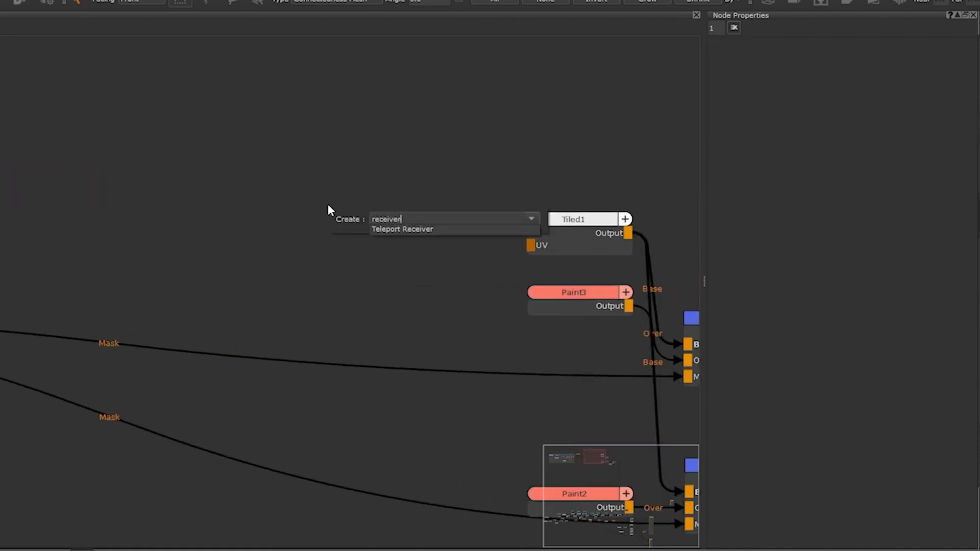
Add a Teleport Receiver wired to Merge14's mask and tuned to Grunge_Mask.
key("Return")
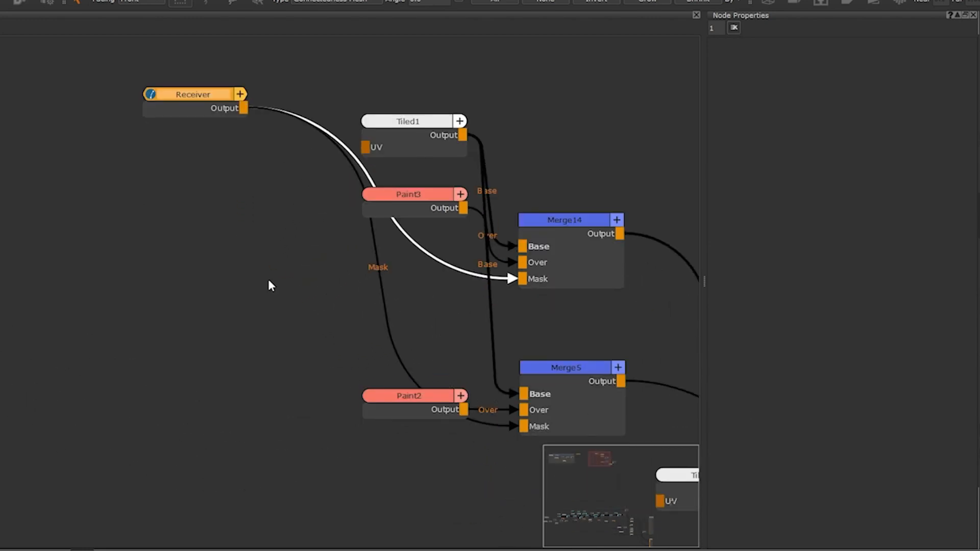
left_click(194, 94)
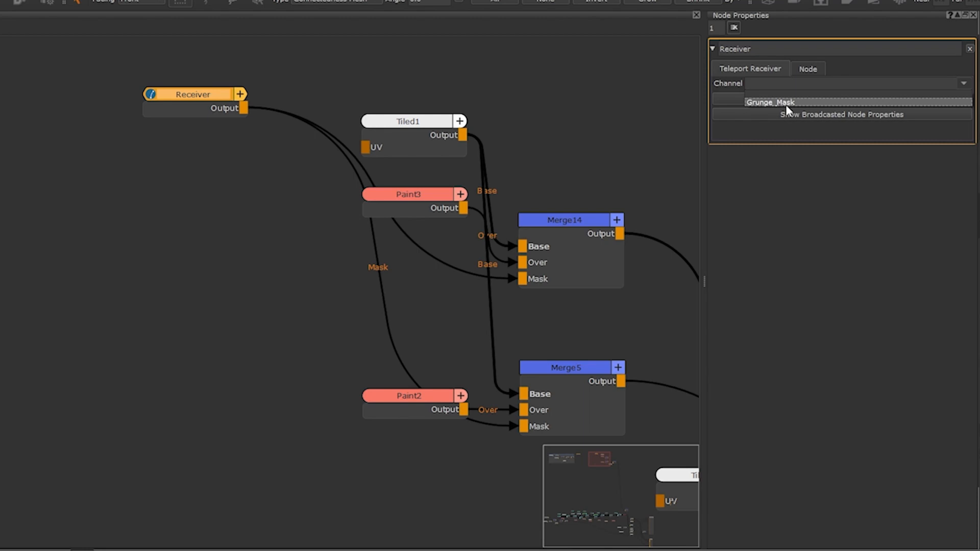
mouse_move(788, 107)
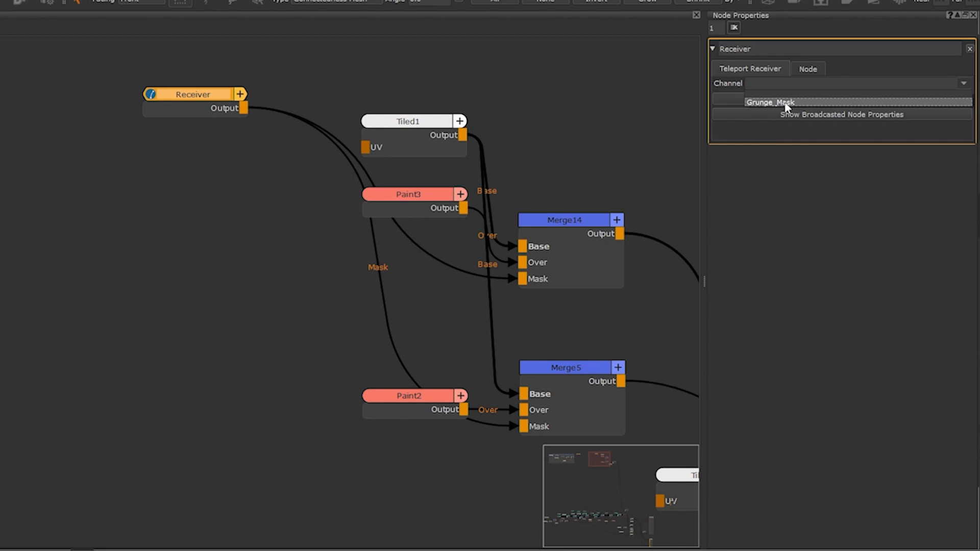
left_click(770, 102)
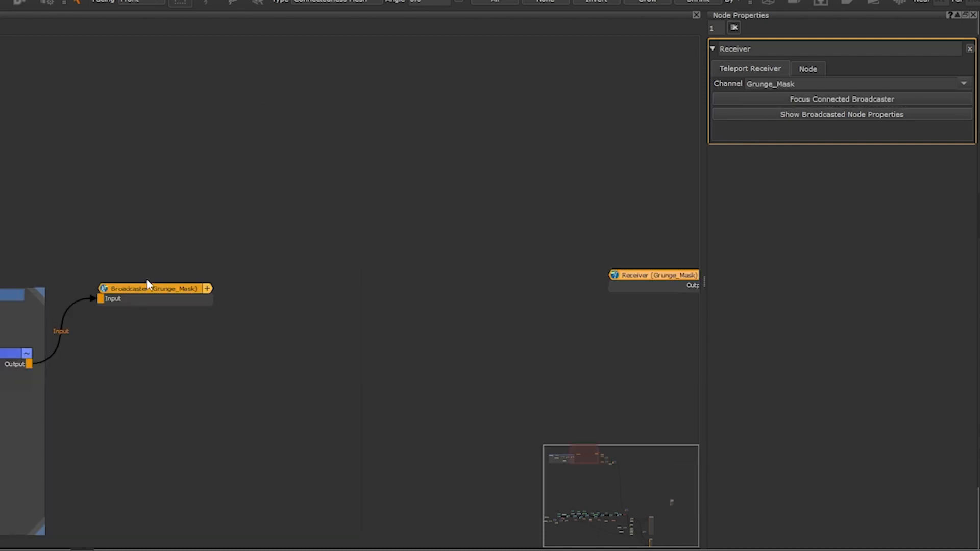
left_click(153, 288)
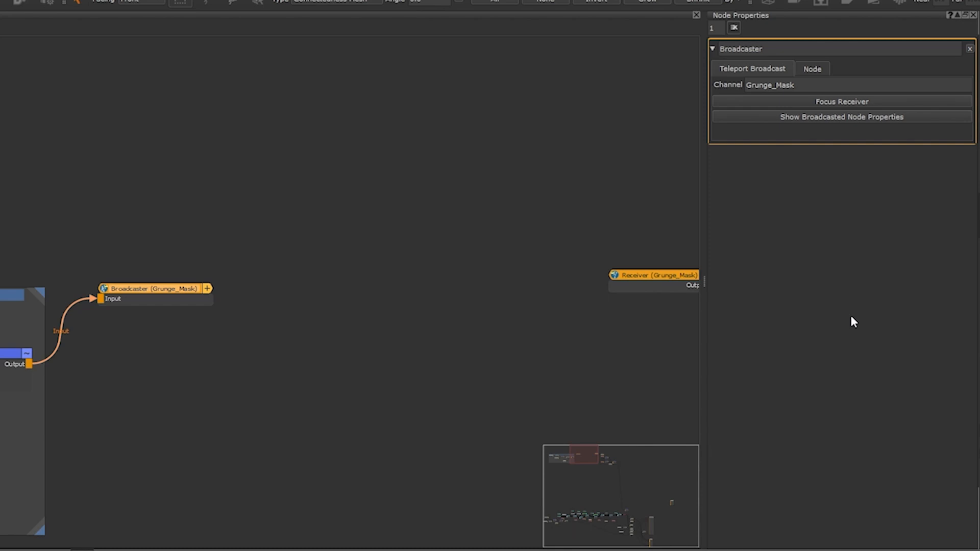
mouse_move(874, 105)
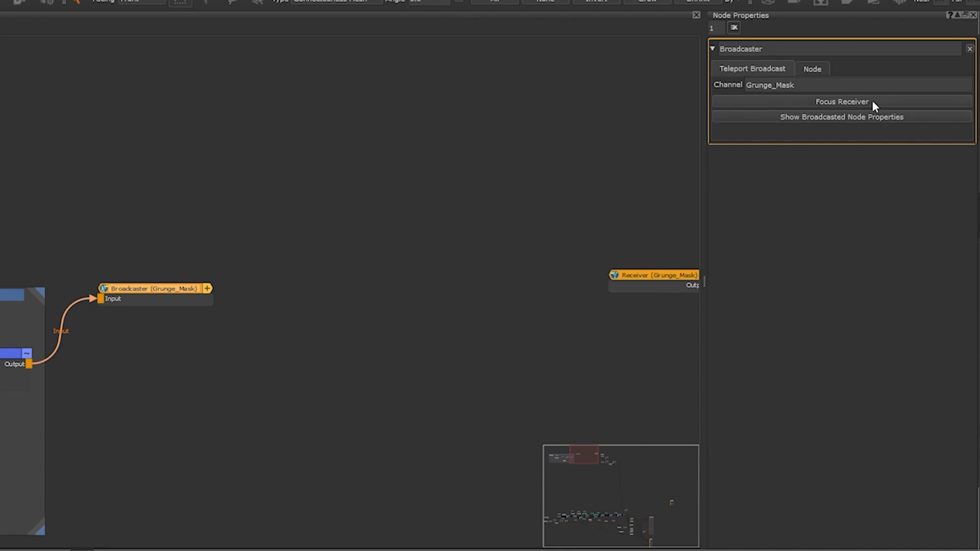
mouse_move(857, 103)
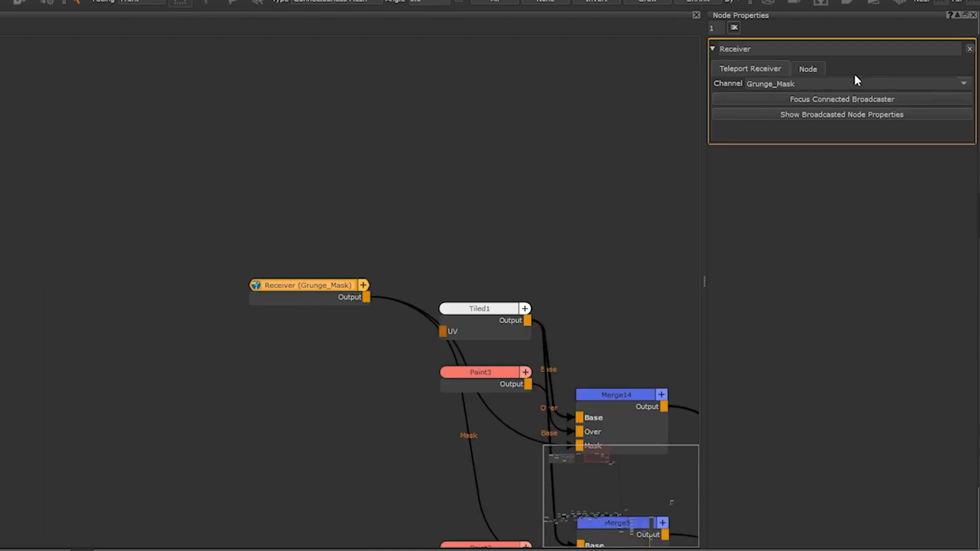
left_click(842, 98)
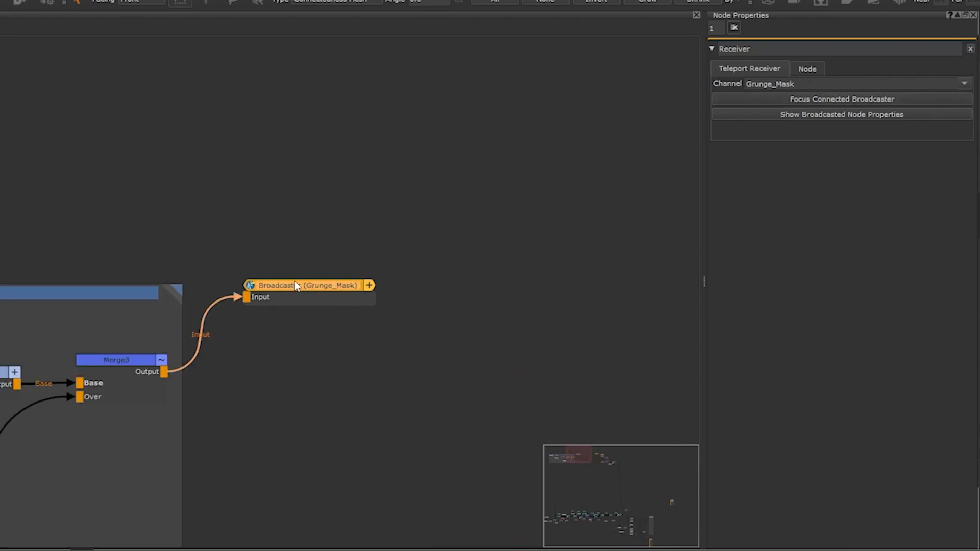
mouse_move(133, 314)
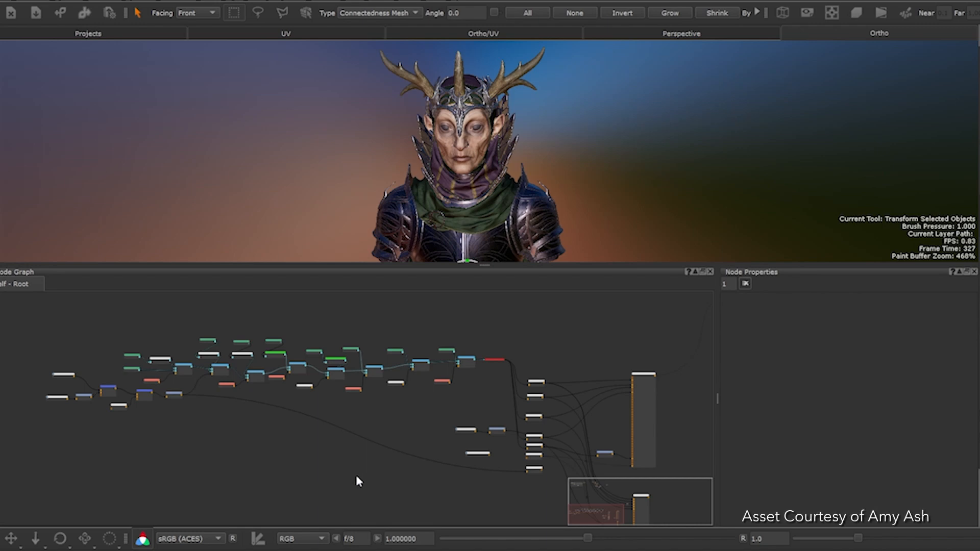
mouse_move(248, 346)
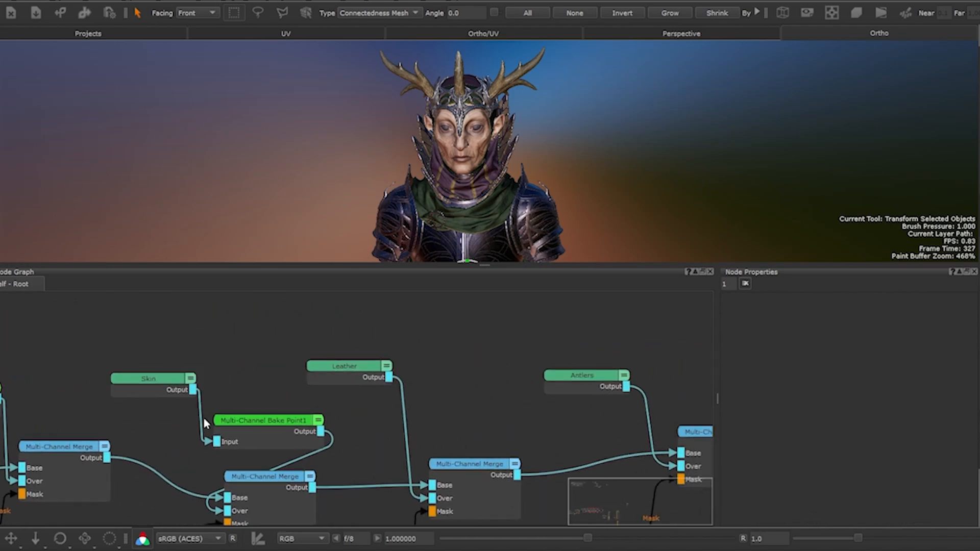
mouse_move(133, 402)
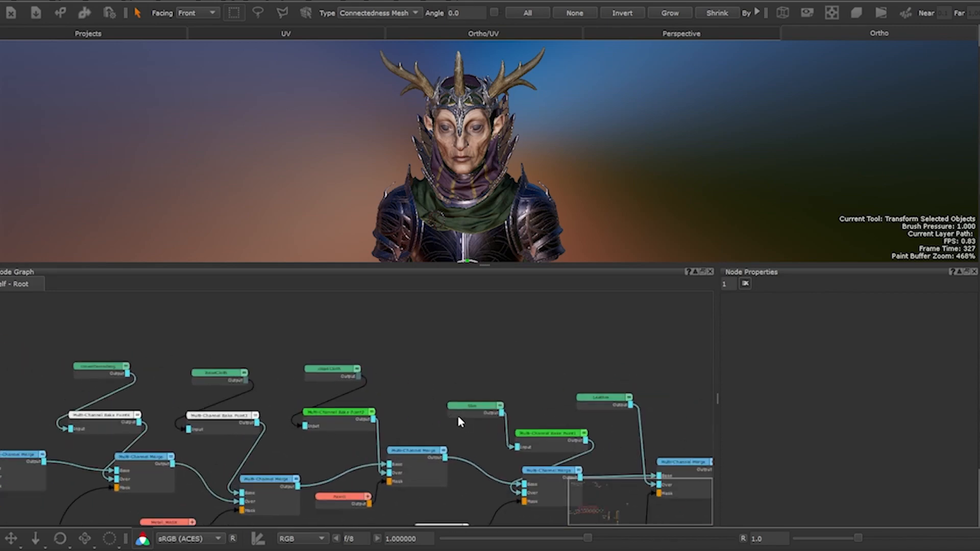
mouse_move(212, 378)
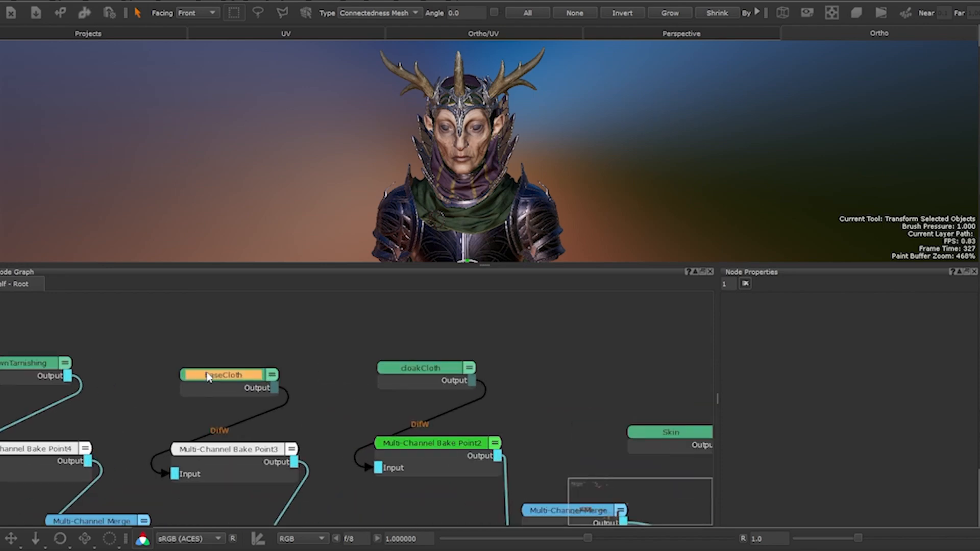
Open the baseCloth node's internal graph in a new tab.
double_click(220, 374)
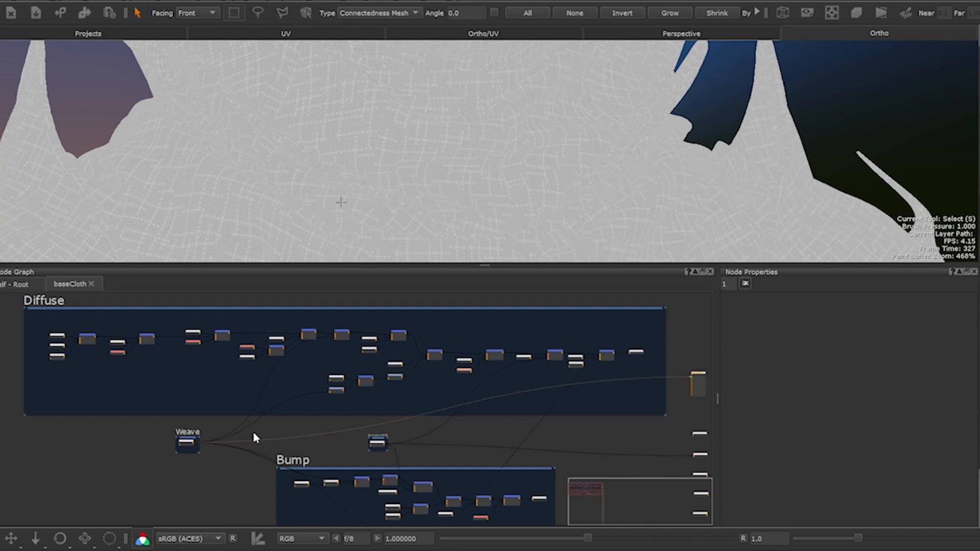
mouse_move(265, 354)
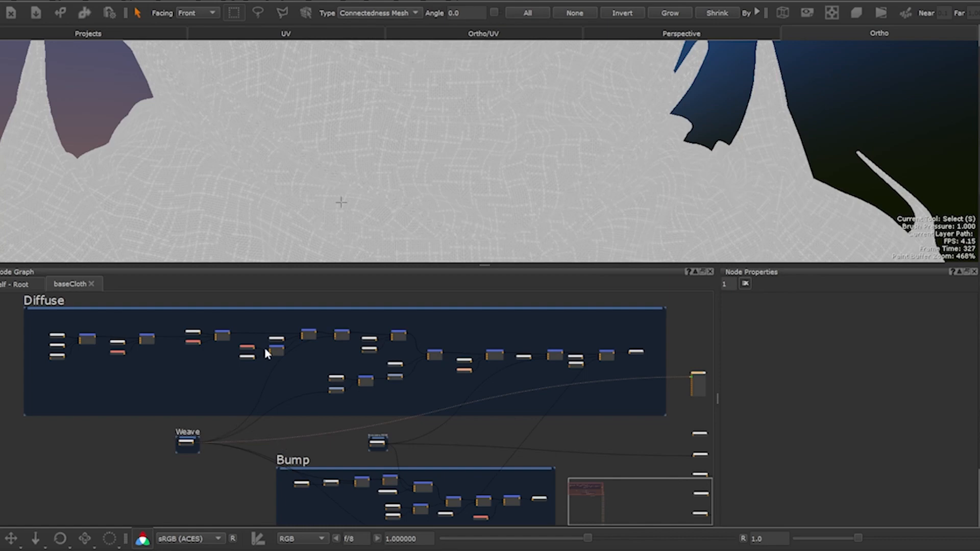
mouse_move(220, 446)
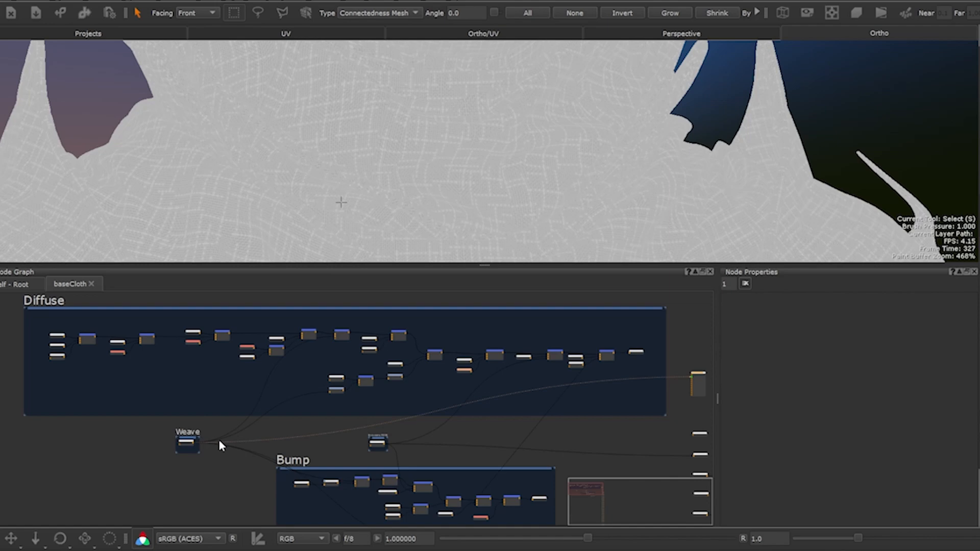
mouse_move(284, 412)
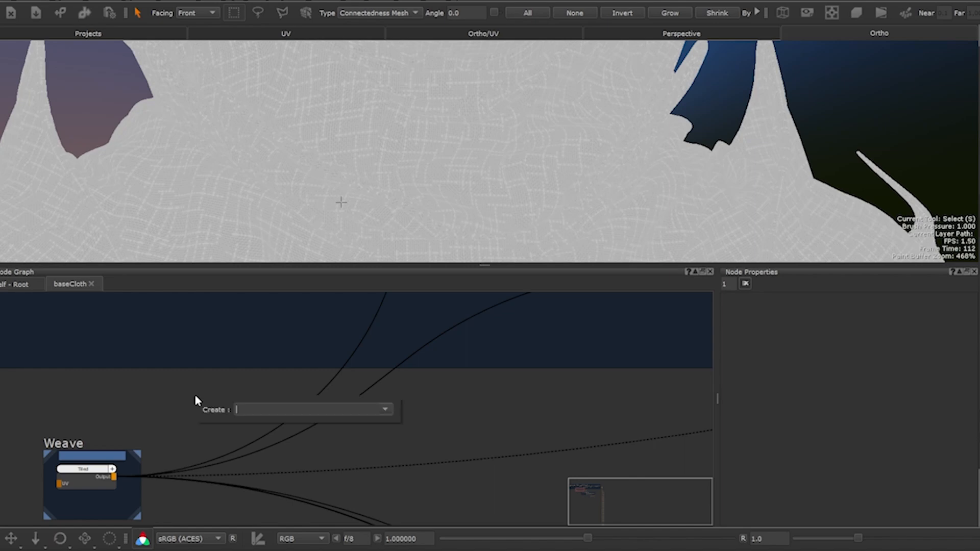
Search 'telep' and add a Teleport Broadcast node inside the baseCloth graph.
type("telep")
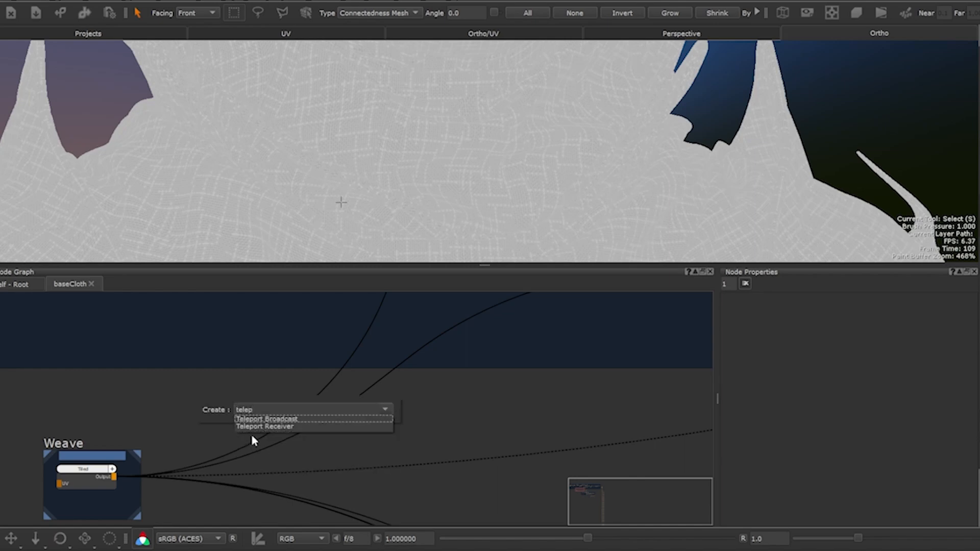
left_click(267, 419)
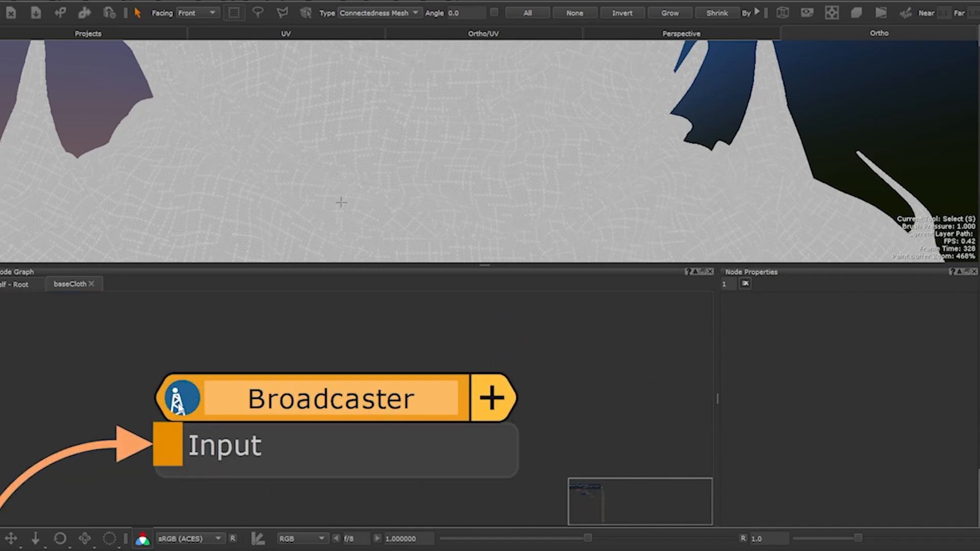
mouse_move(190, 402)
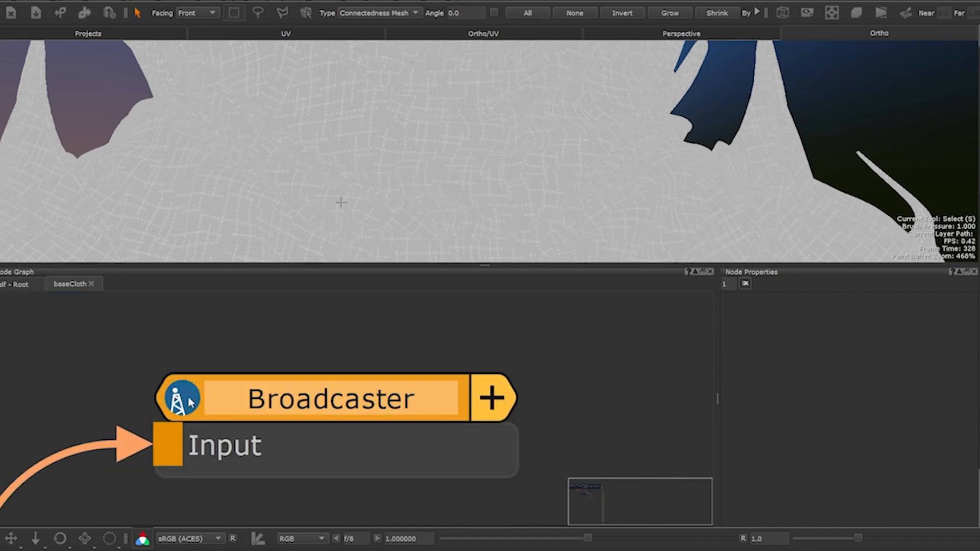
mouse_move(304, 413)
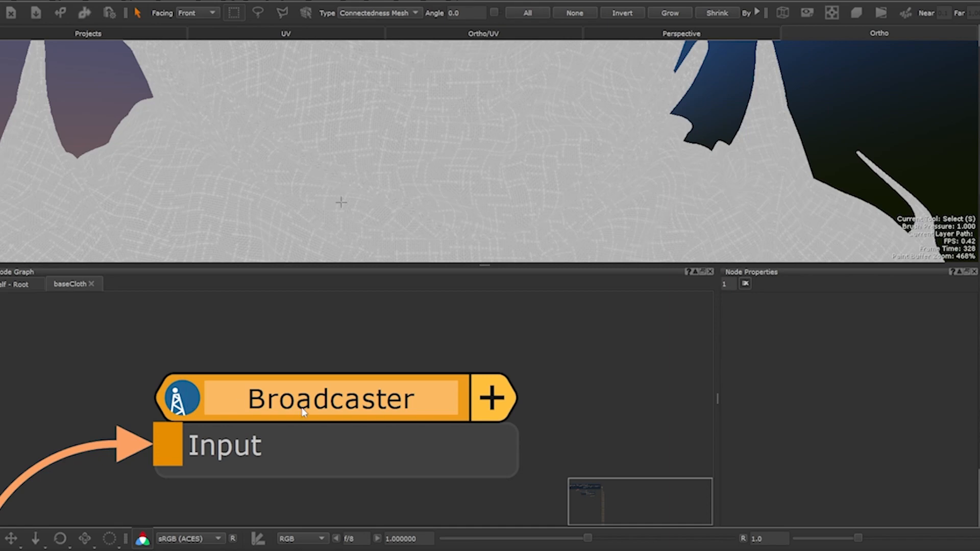
Select the new Broadcaster and name its channel Weave_texture.
left_click(331, 399)
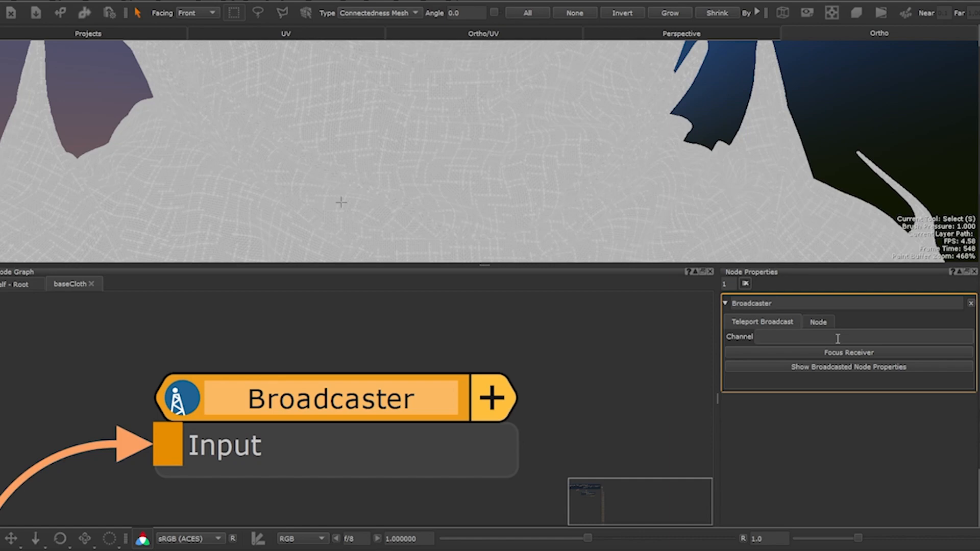
type("Weave_texture")
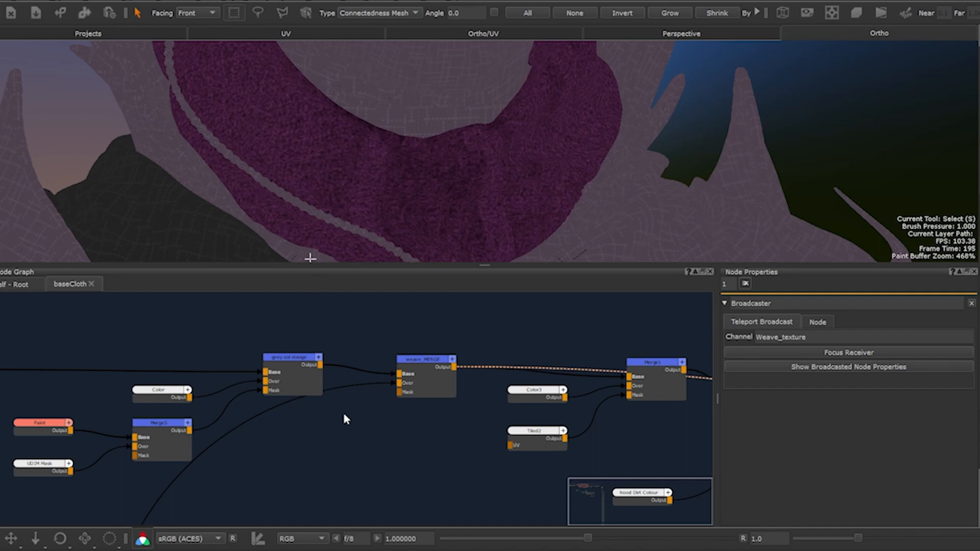
mouse_move(330, 423)
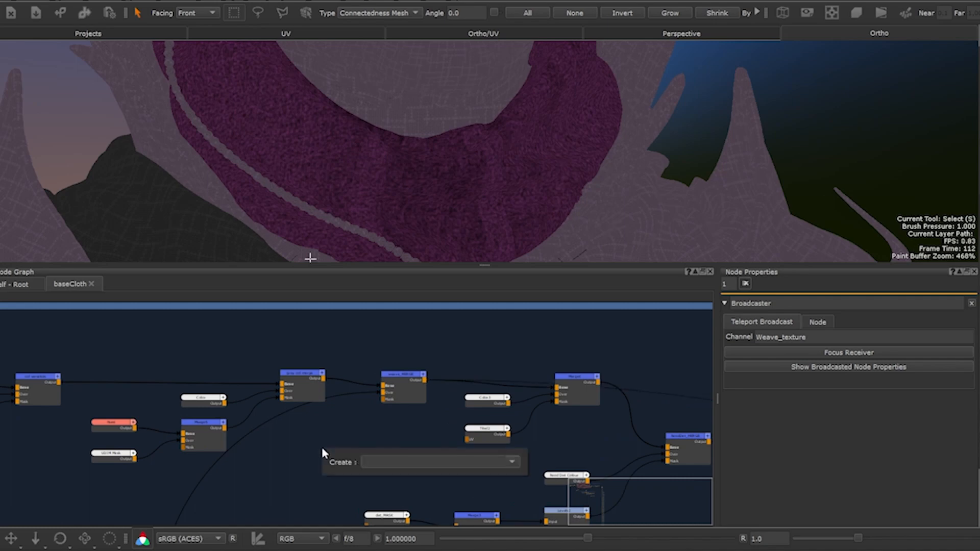
Add a Teleport Receiver node from the search to feed weave_MERGE's Over input.
type("red")
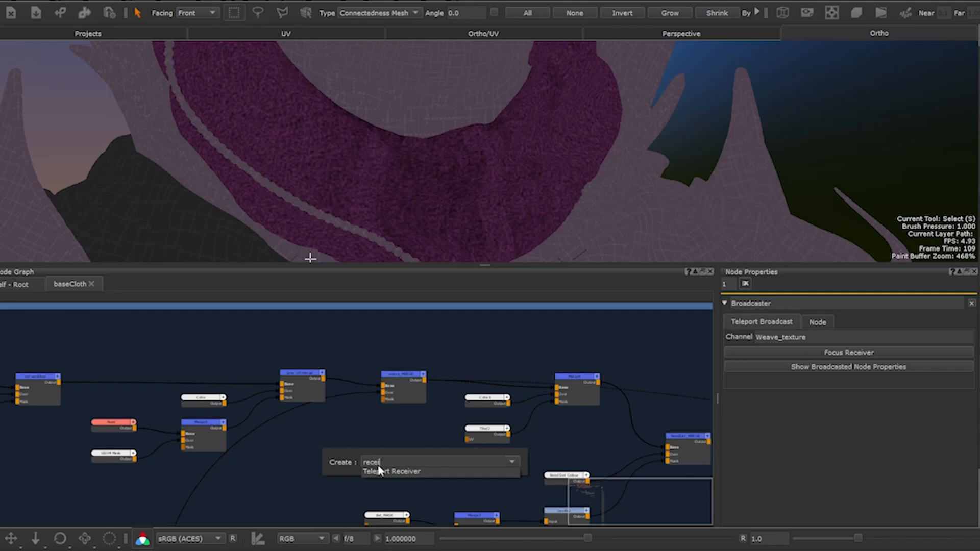
left_click(392, 472)
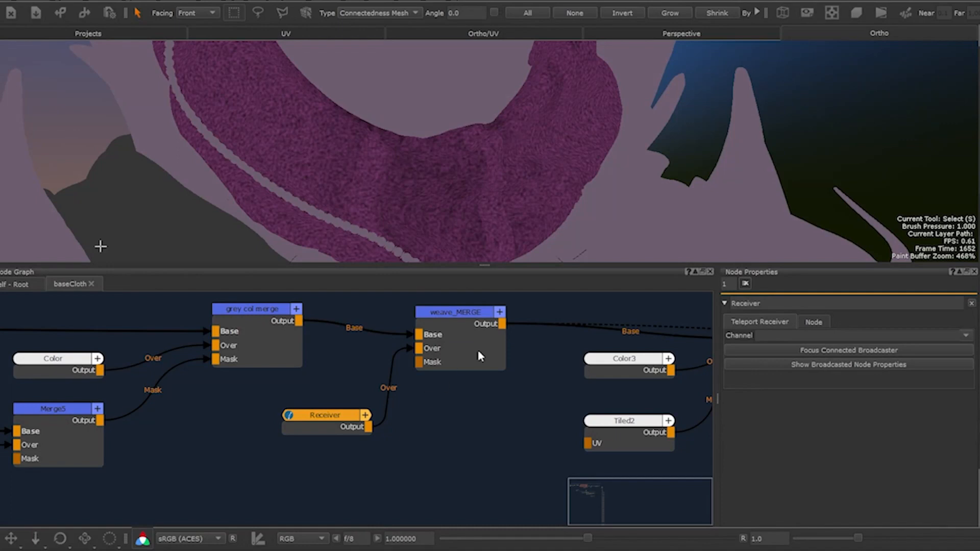
Set the weave_MERGE receiver's channel to Weave_texture.
left_click(324, 415)
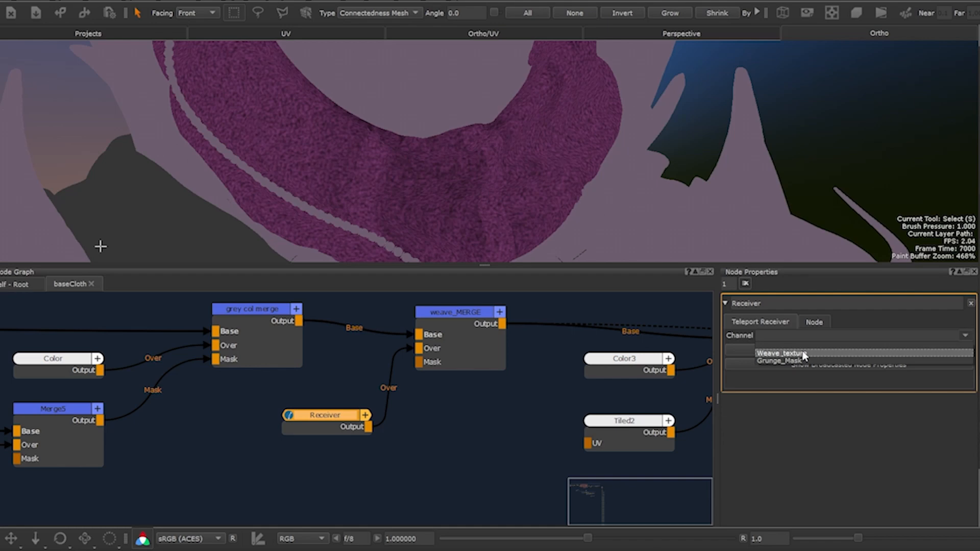
left_click(782, 353)
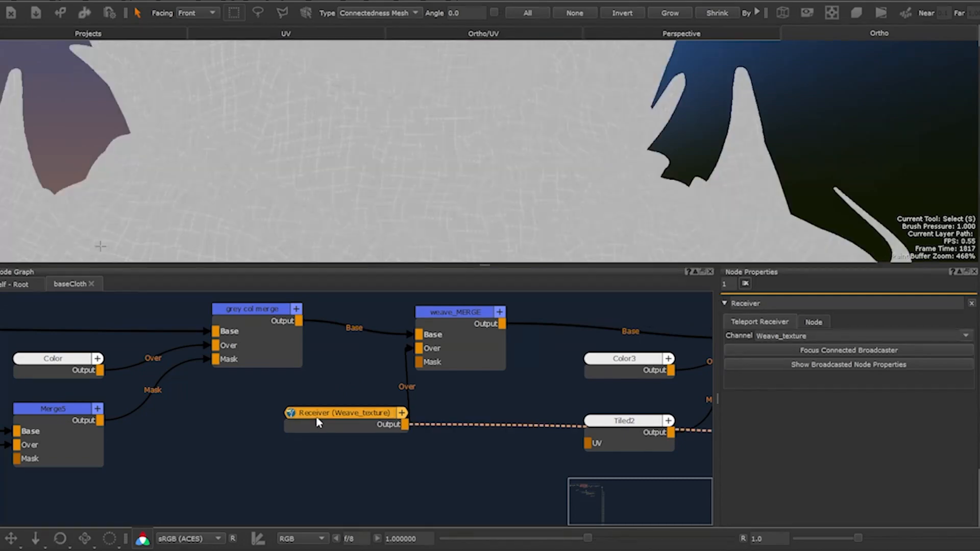
mouse_move(349, 420)
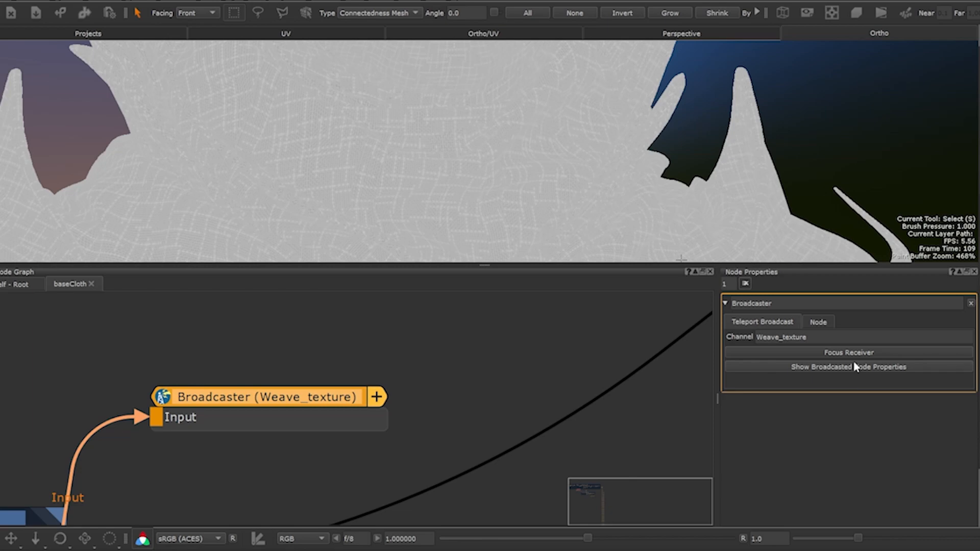
mouse_move(857, 367)
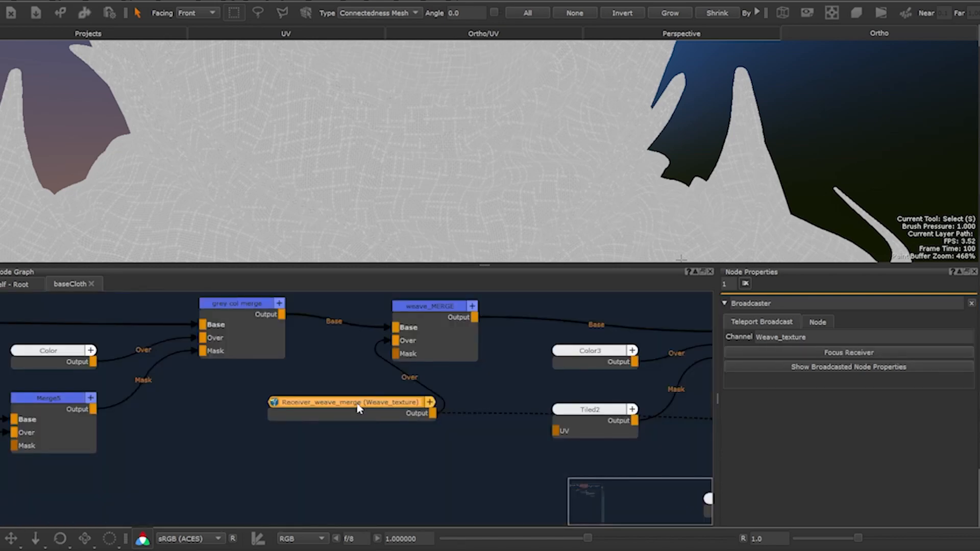
Name the receiver Receiver_weave_merge and jump to its connected broadcaster.
left_click_drag(358, 403, 349, 404)
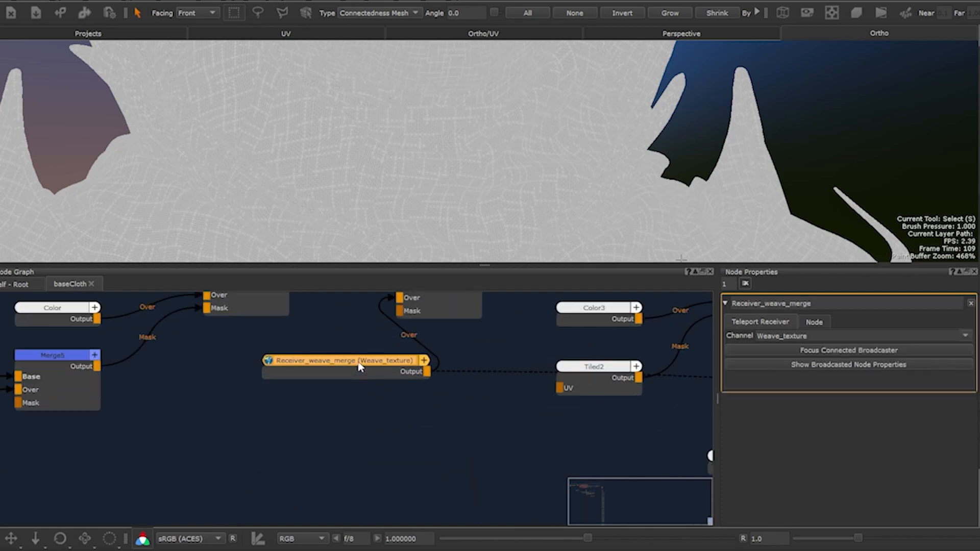
left_click(849, 351)
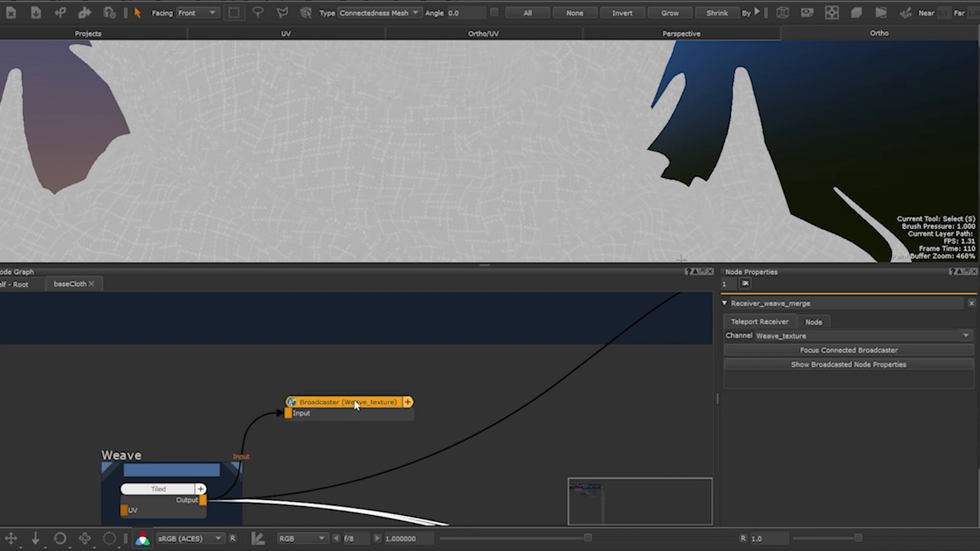
left_click(347, 402)
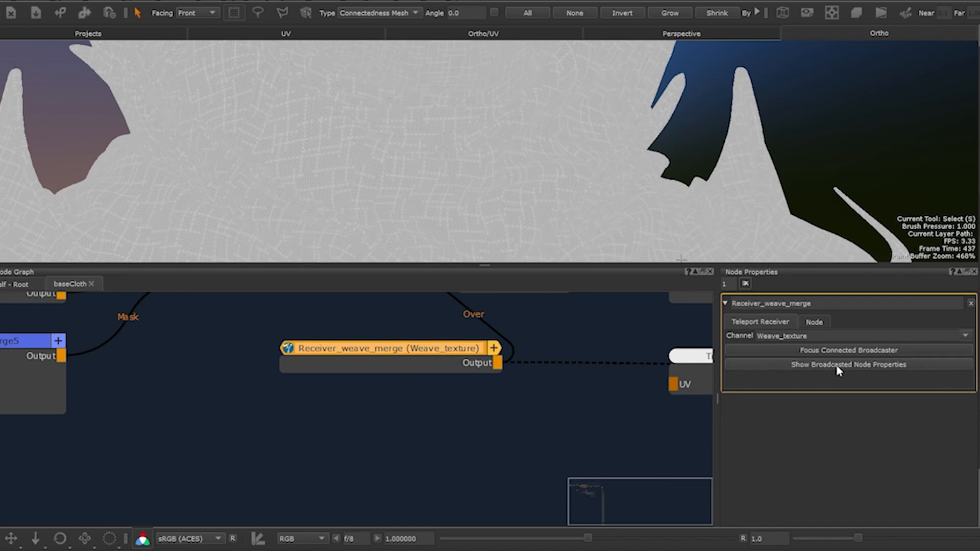
Open the broadcasted Tiled node's properties through the receiver and set U Repeat to 20.
left_click(848, 364)
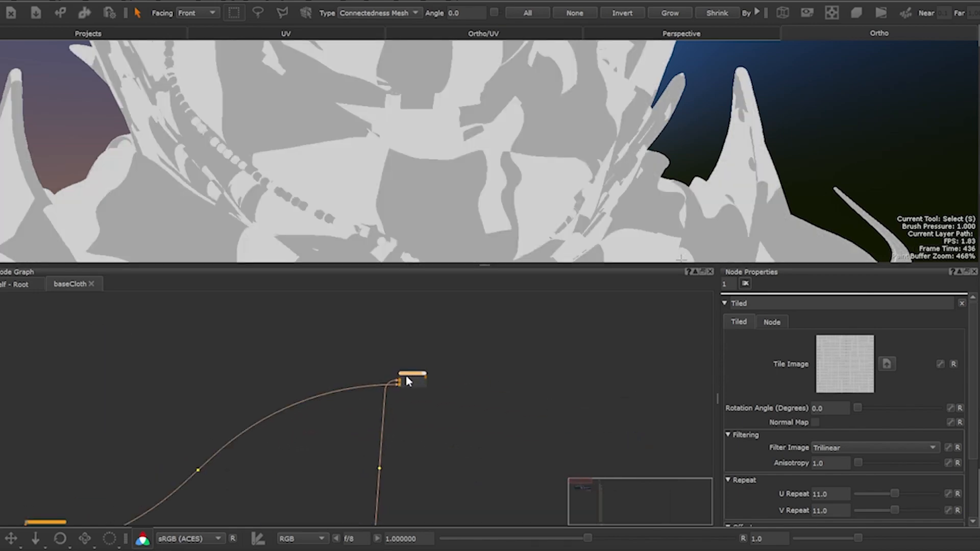
double_click(409, 378)
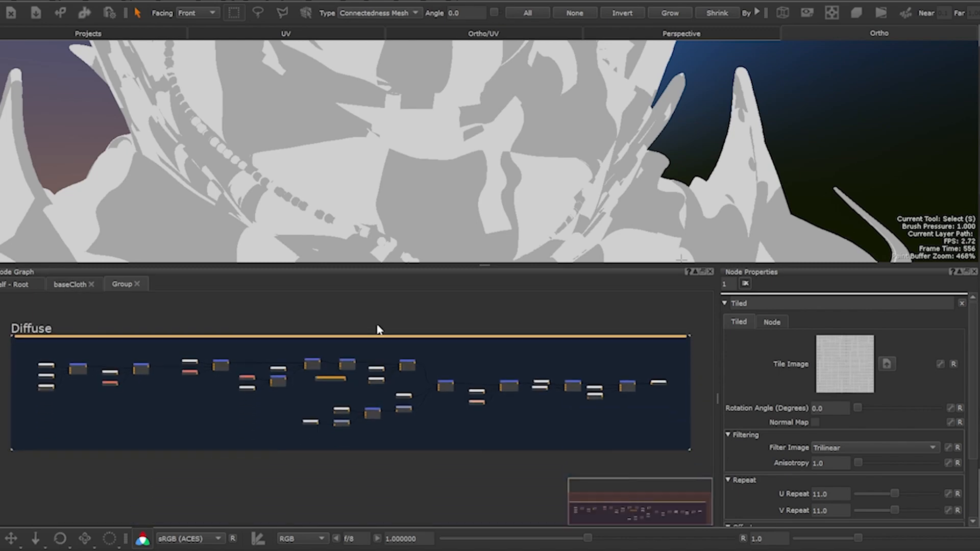
mouse_move(318, 395)
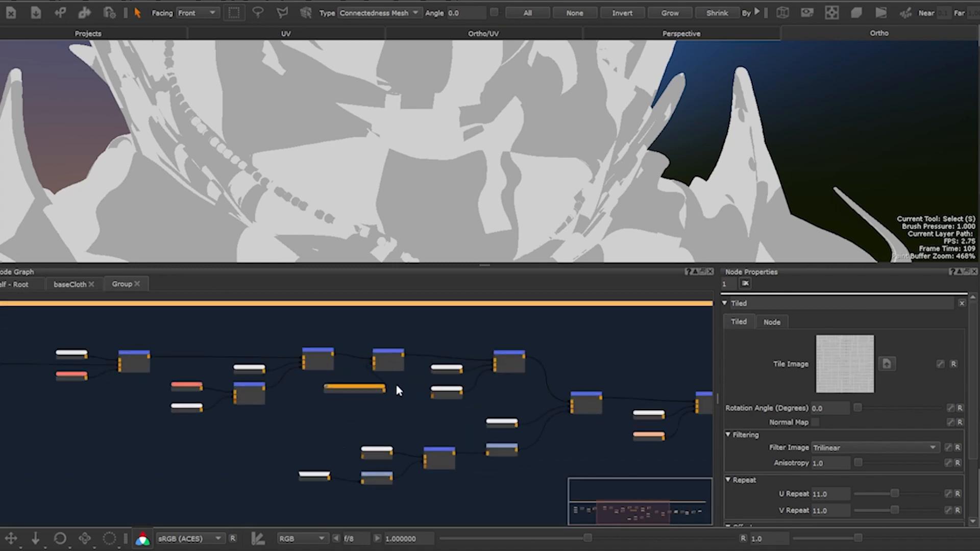
left_click(354, 390)
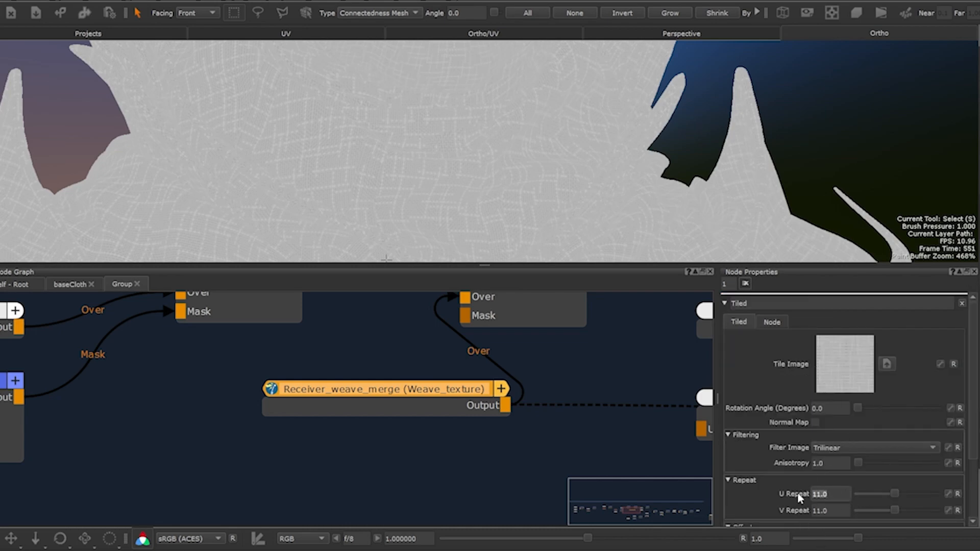
type("20")
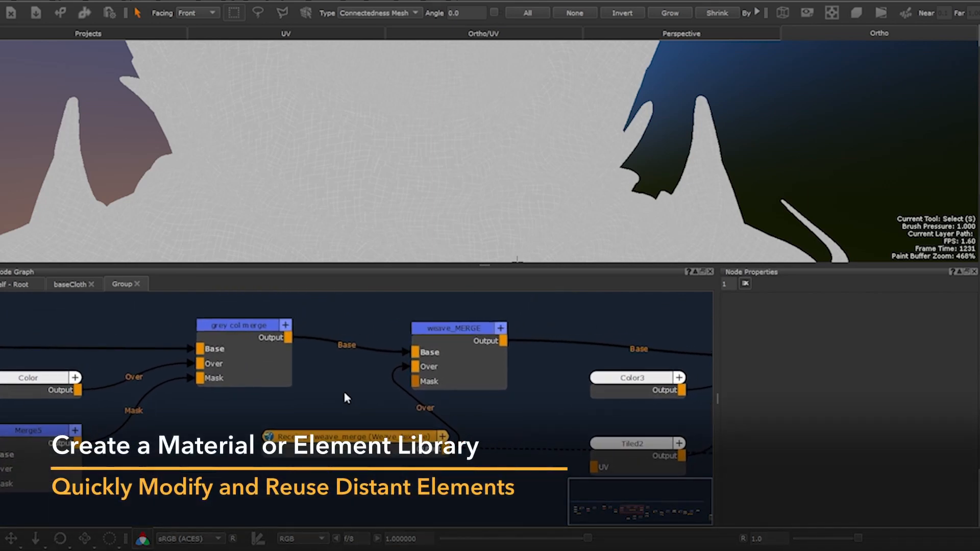
mouse_move(494, 389)
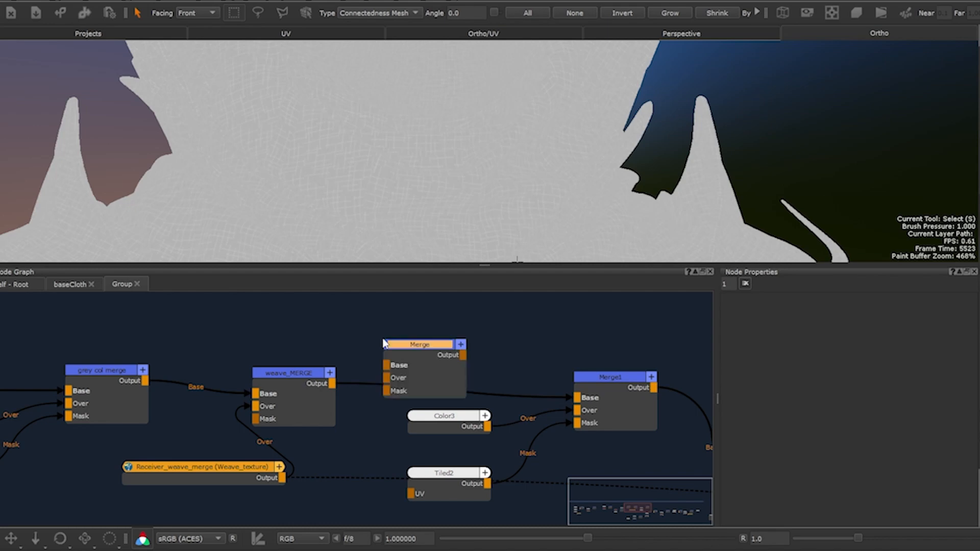
Move the Merge node up, add a Teleport Receiver, and enter 'Bobbles_texture' in its channel field.
left_click_drag(419, 345, 407, 387)
type("t")
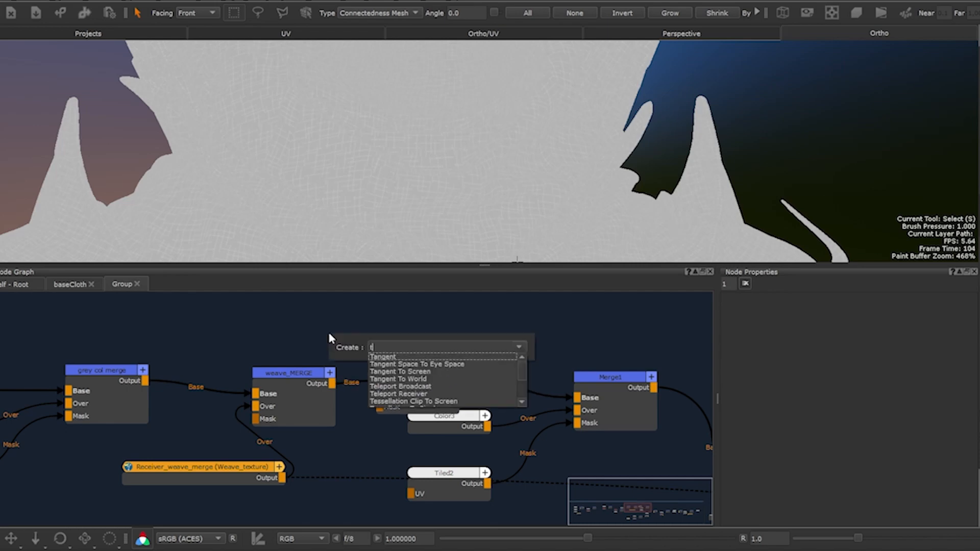
left_click(400, 357)
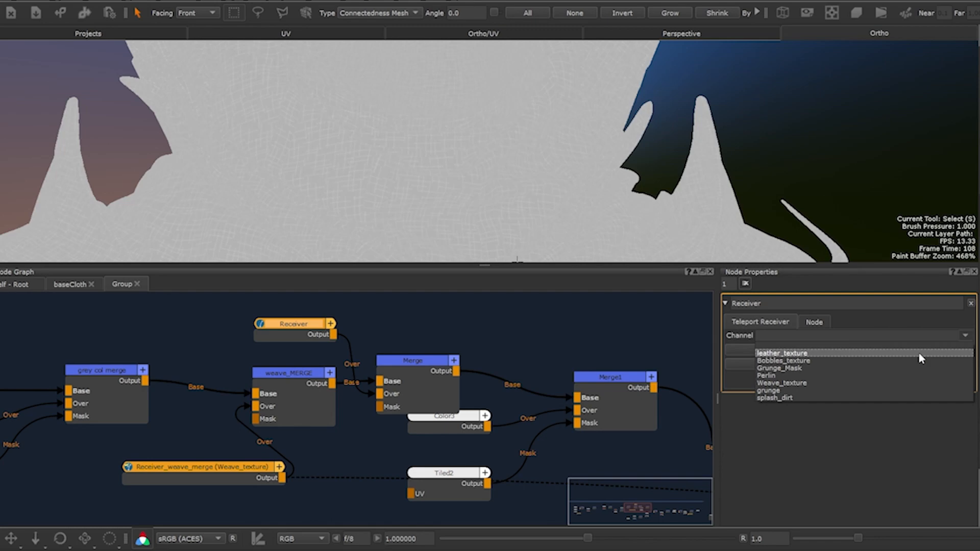
left_click(780, 354)
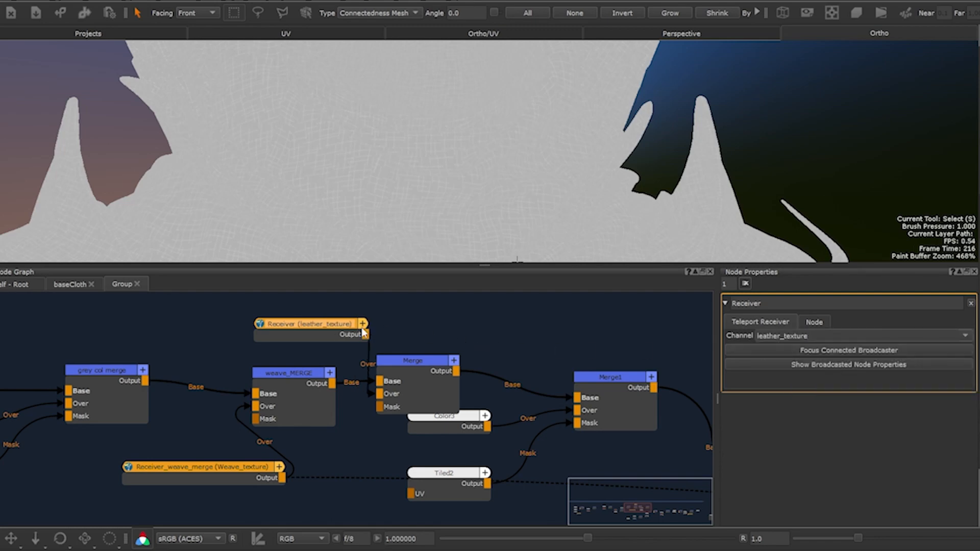
type("Bobbles_texture")
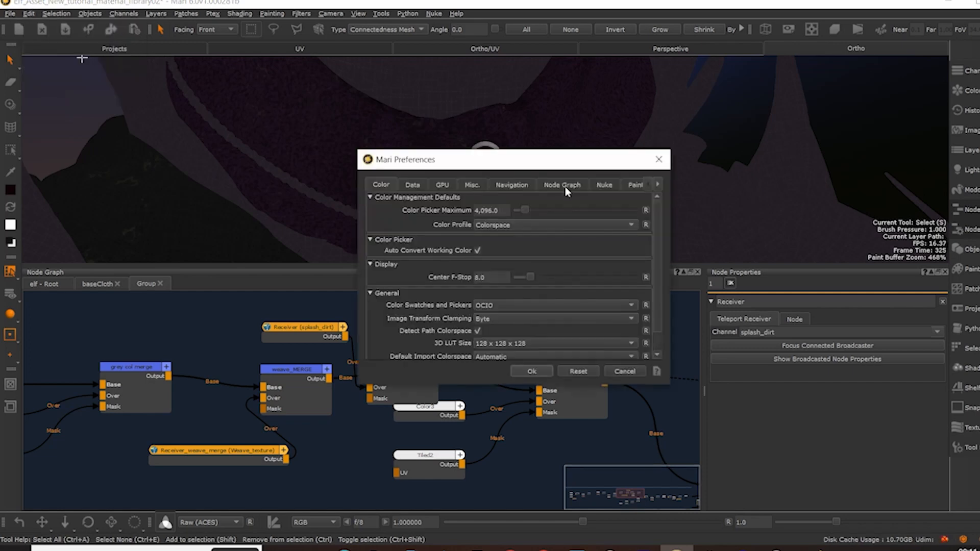
Set the Teleport Receiver category colour to purple in Node Graph preferences and apply.
left_click(561, 184)
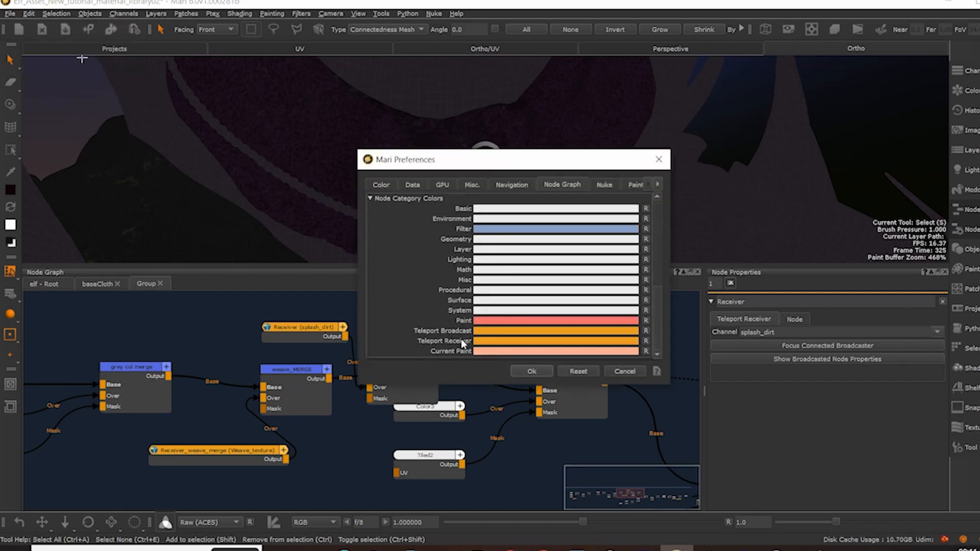
mouse_move(541, 344)
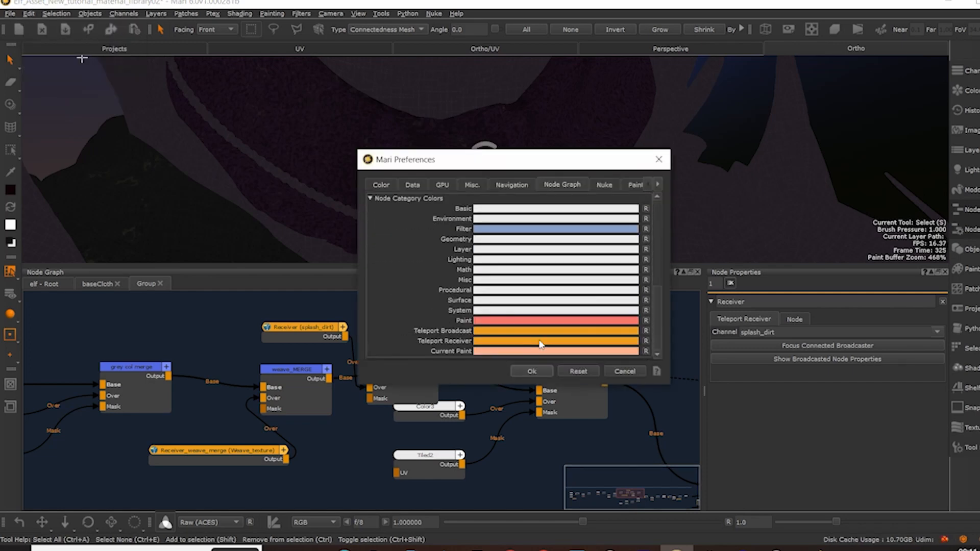
left_click(555, 340)
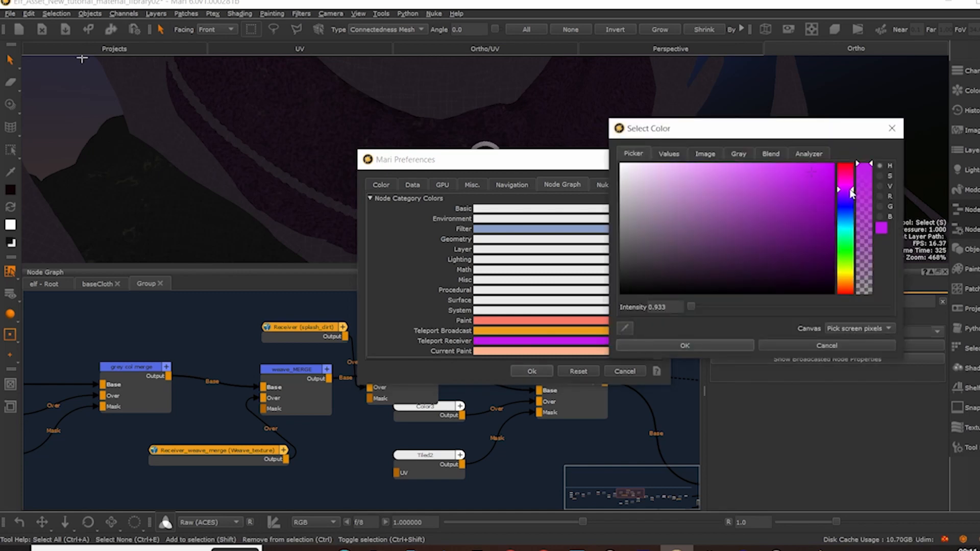
left_click(842, 193)
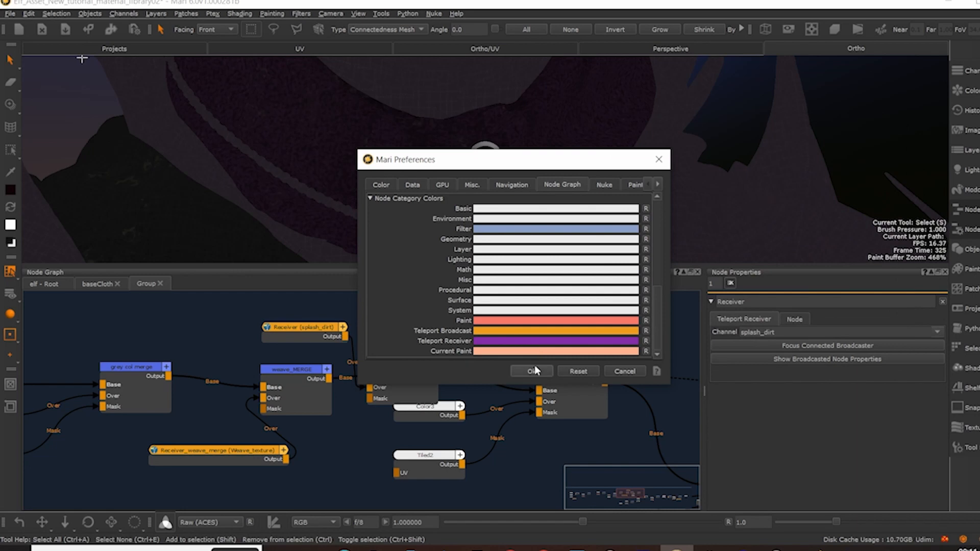
left_click(531, 371)
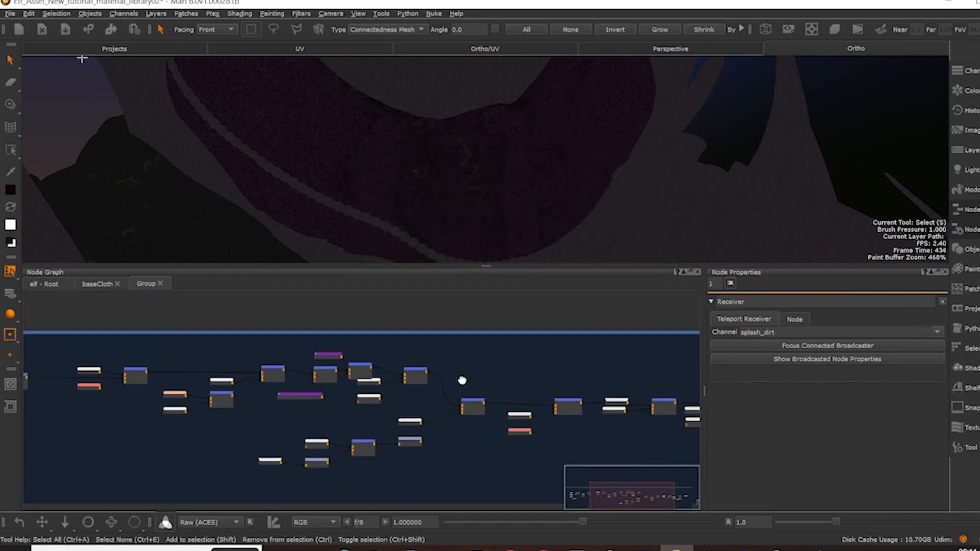